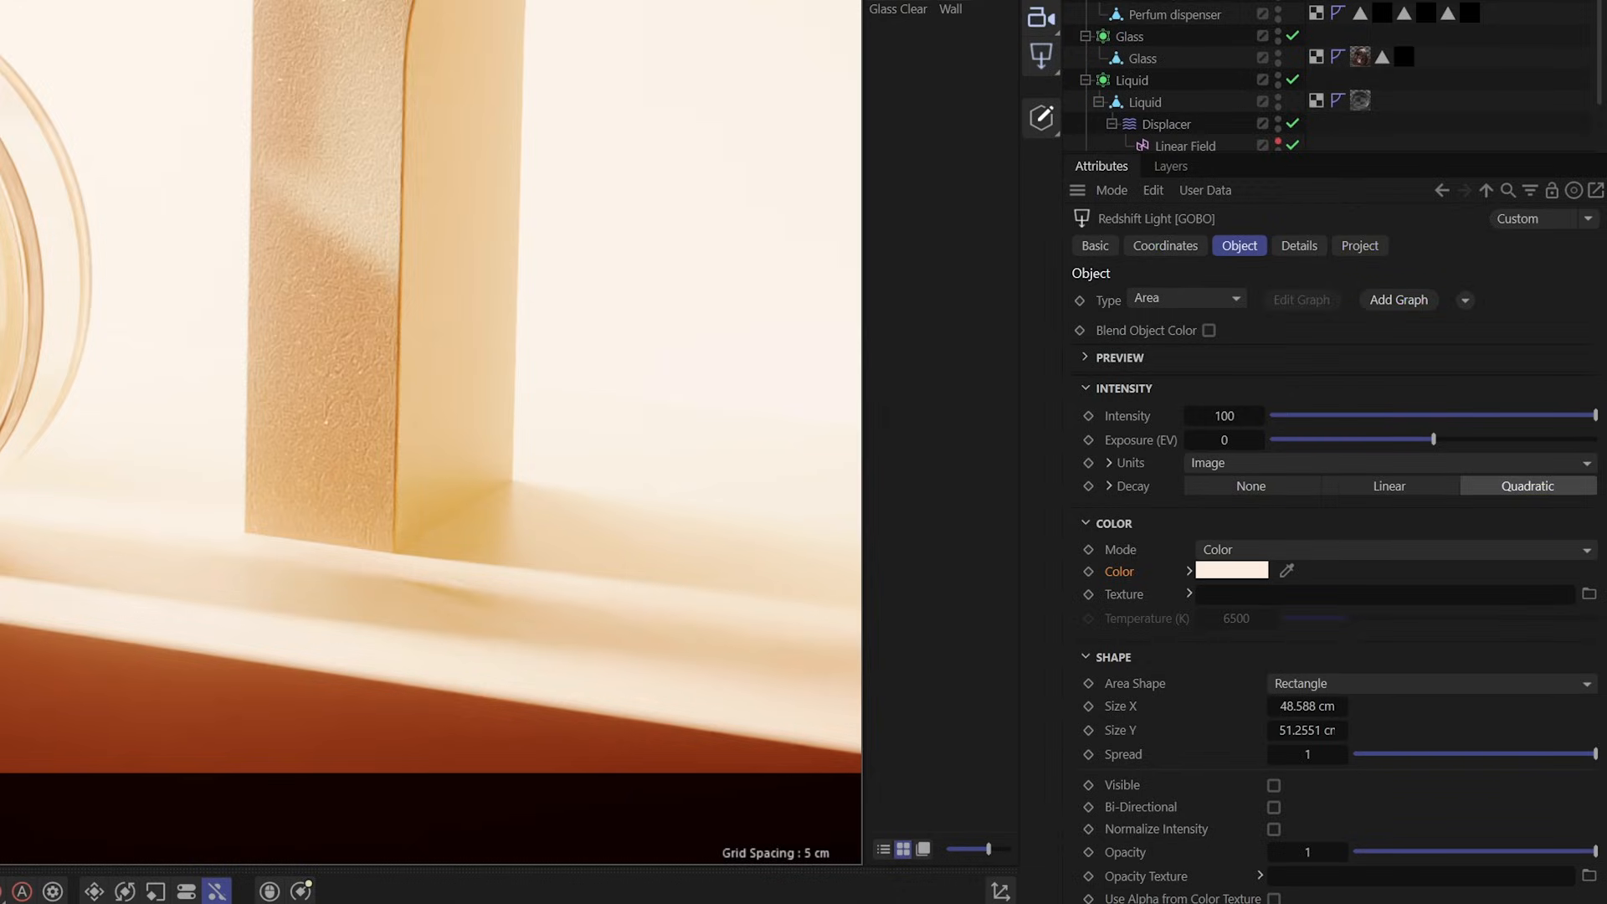
{"action": "left_click", "coordinate": [1383, 595]}
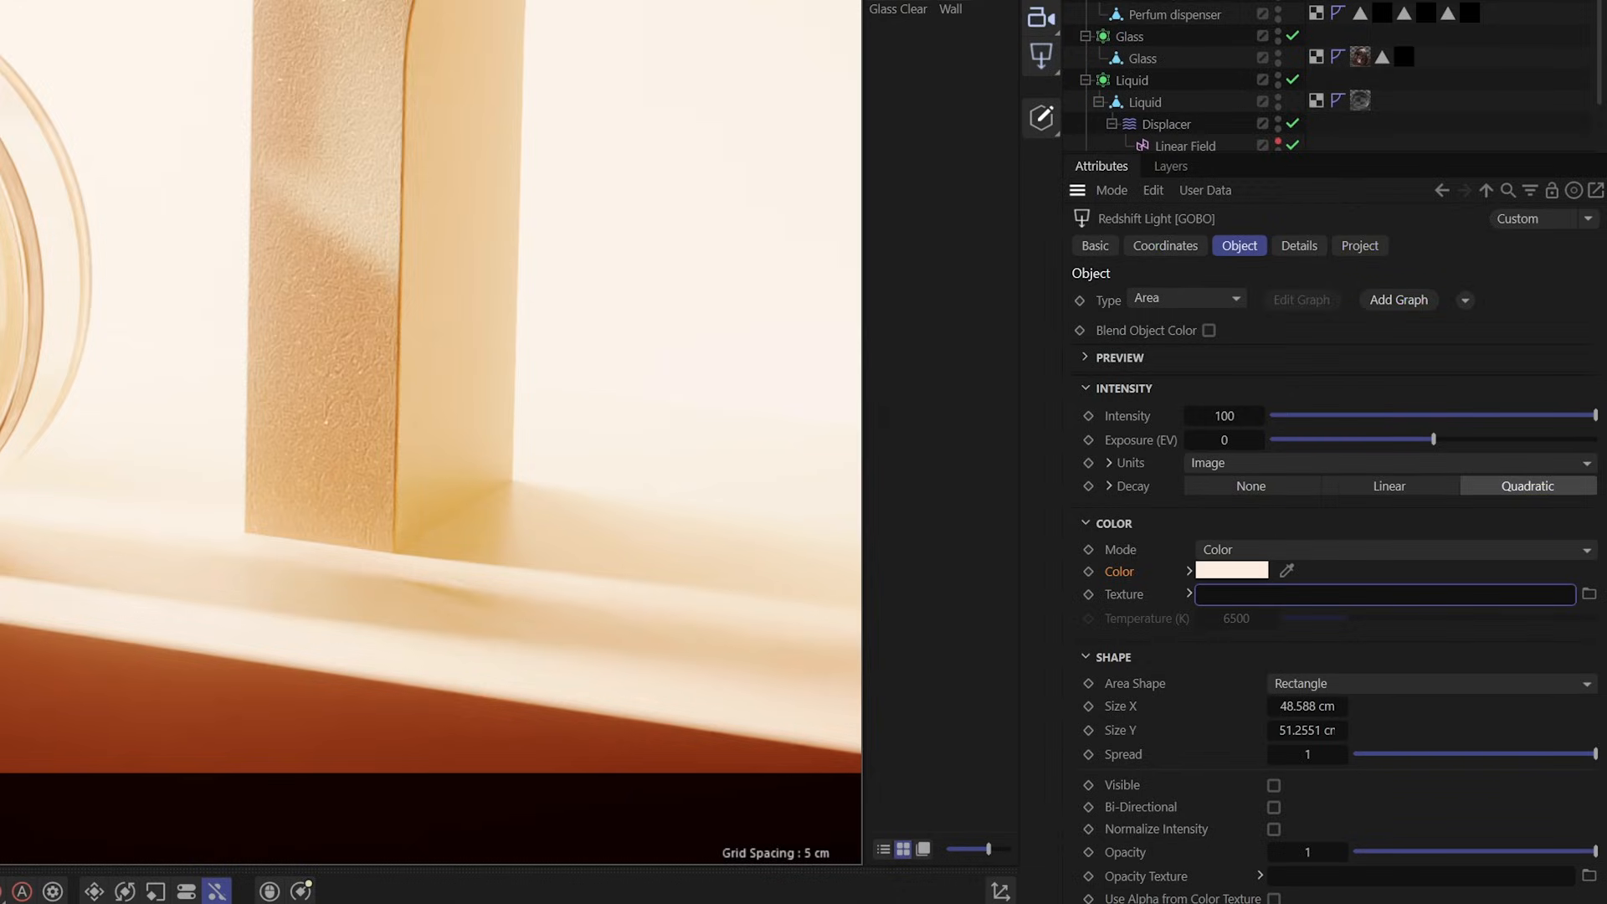